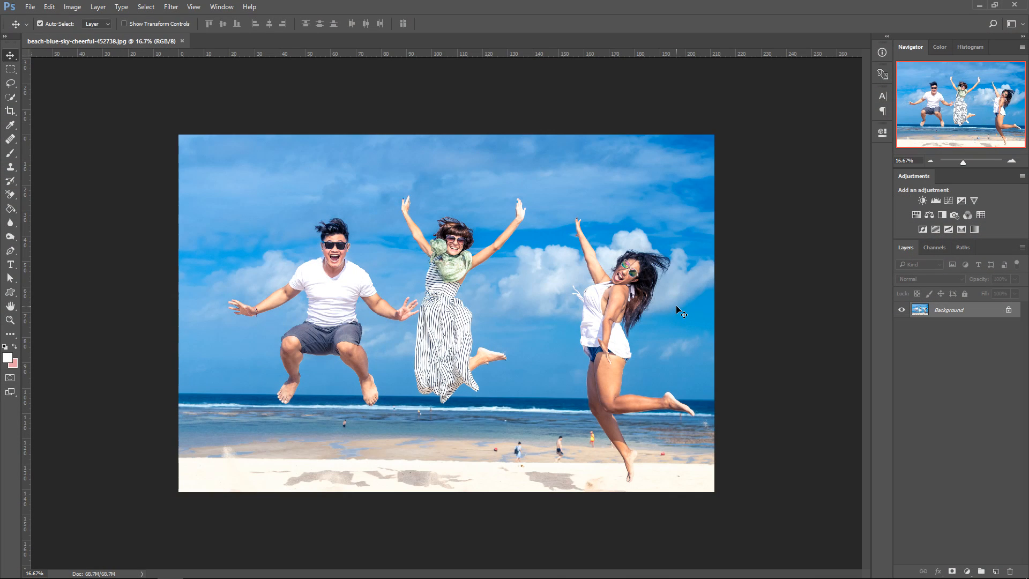
pyautogui.moveTo(642, 228)
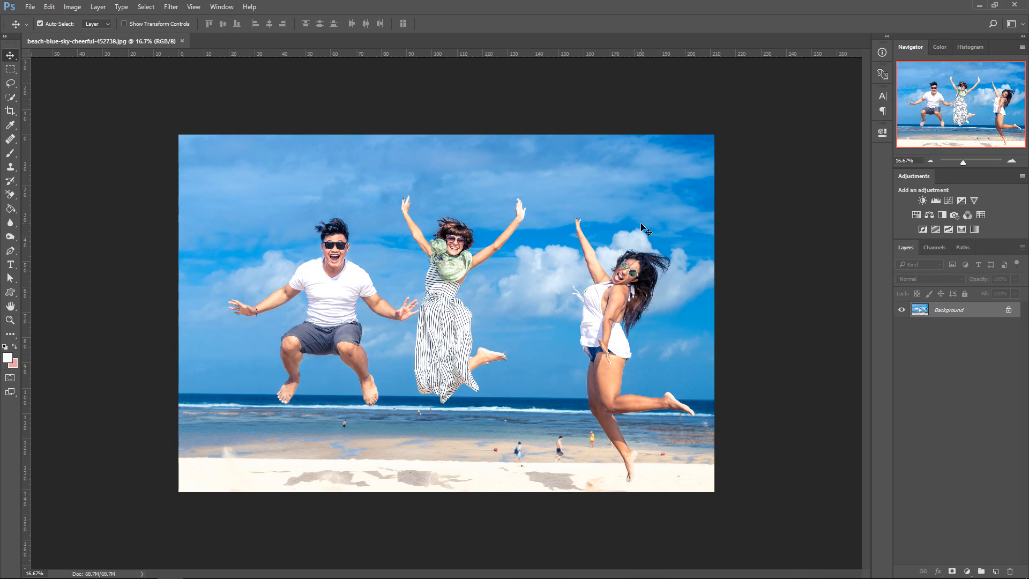
pyautogui.moveTo(626, 225)
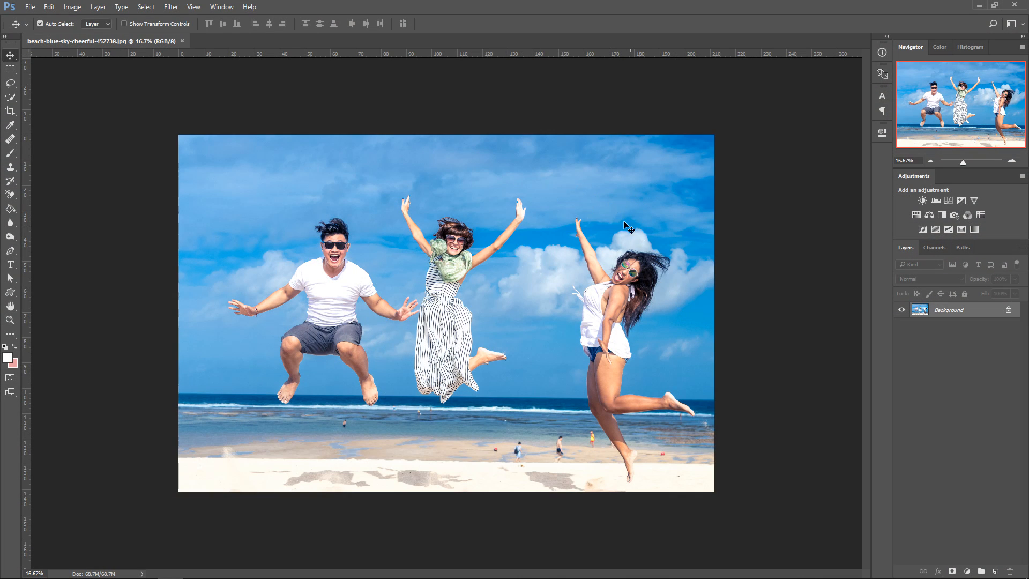
pyautogui.moveTo(443, 286)
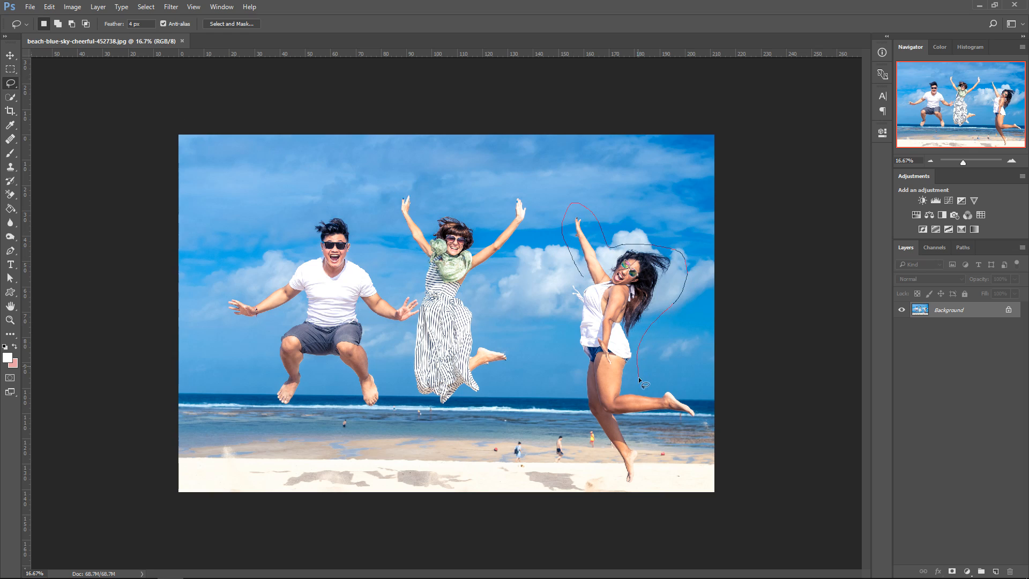
# Draw a loose Lasso selection around the whole body of the woman on the right.
pyautogui.moveTo(640, 380); pyautogui.dragTo(636, 449)
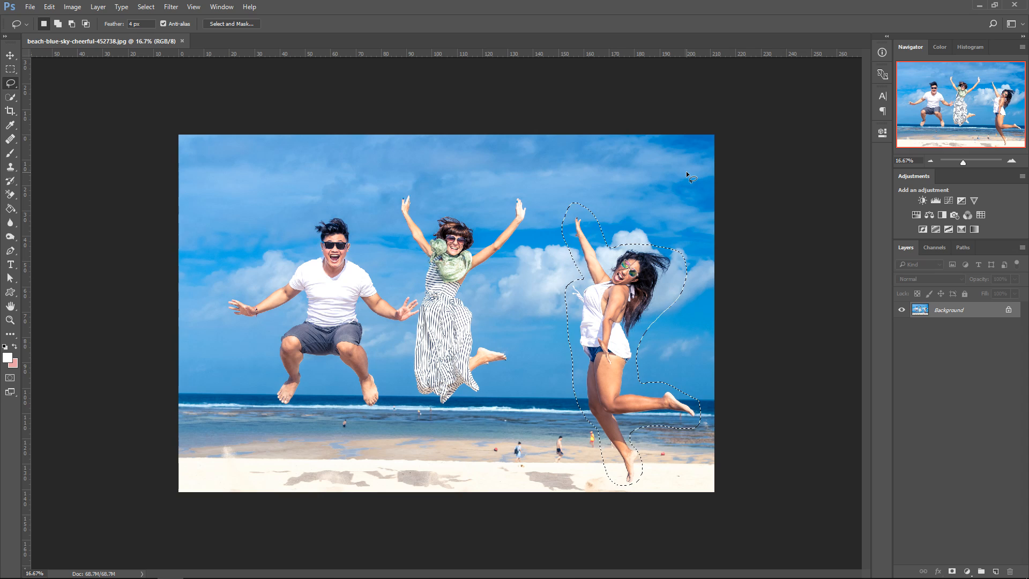
# Fill the selection with Content-Aware contents so the woman is replaced by sky, sea and sand.
pyautogui.press('Shift+F5')
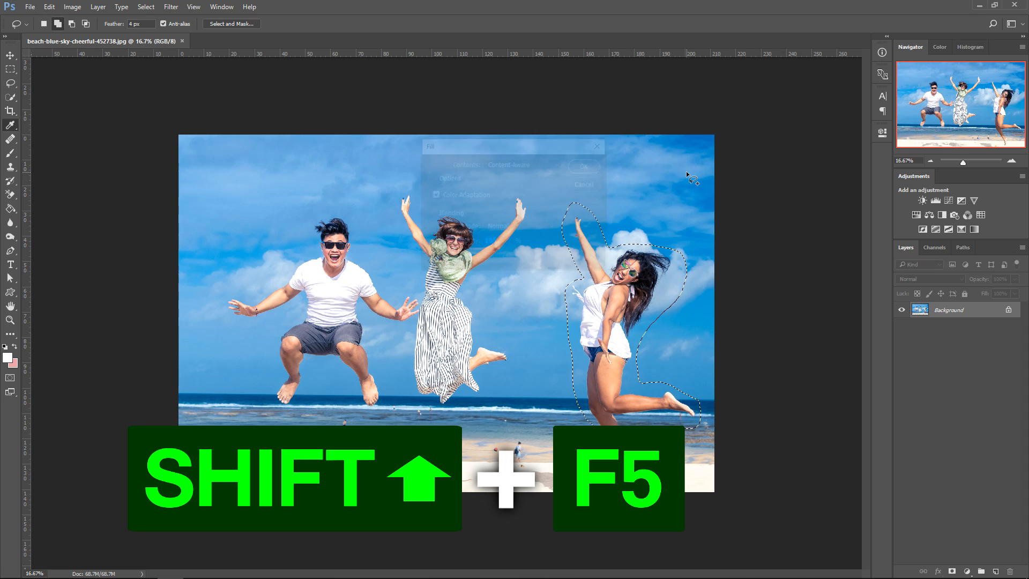
pyautogui.press('shift+f5')
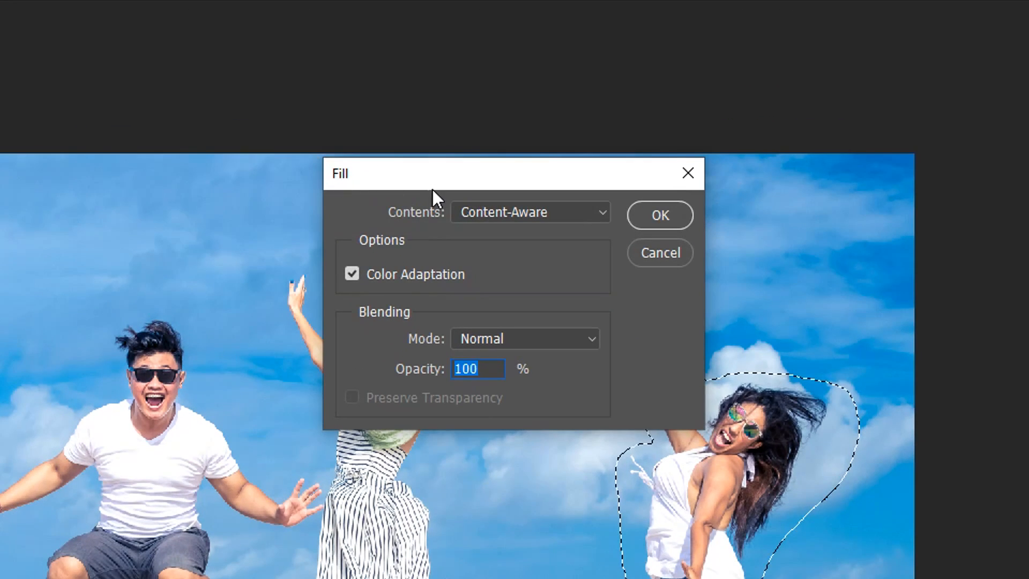
pyautogui.click(530, 212)
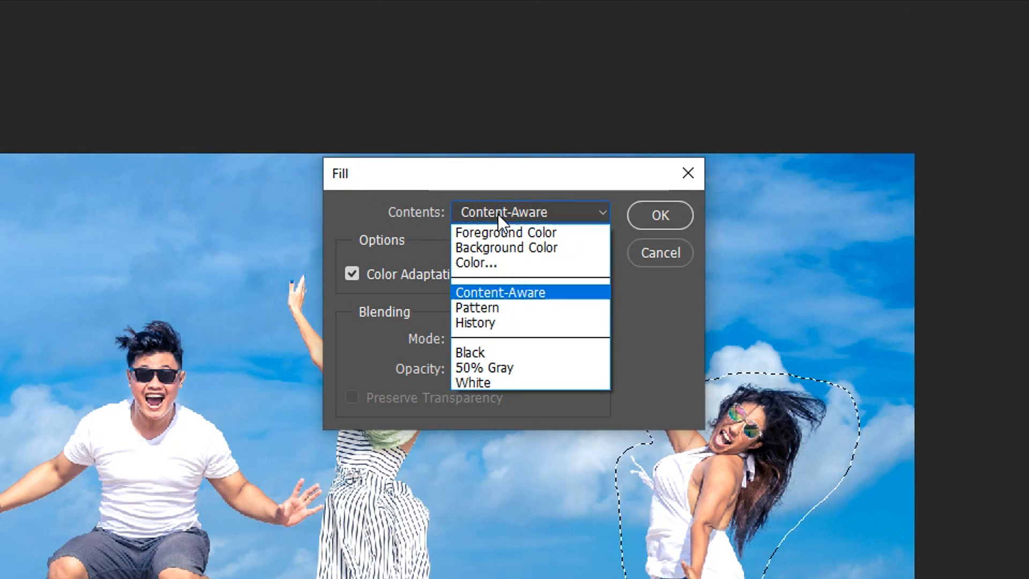
pyautogui.click(499, 291)
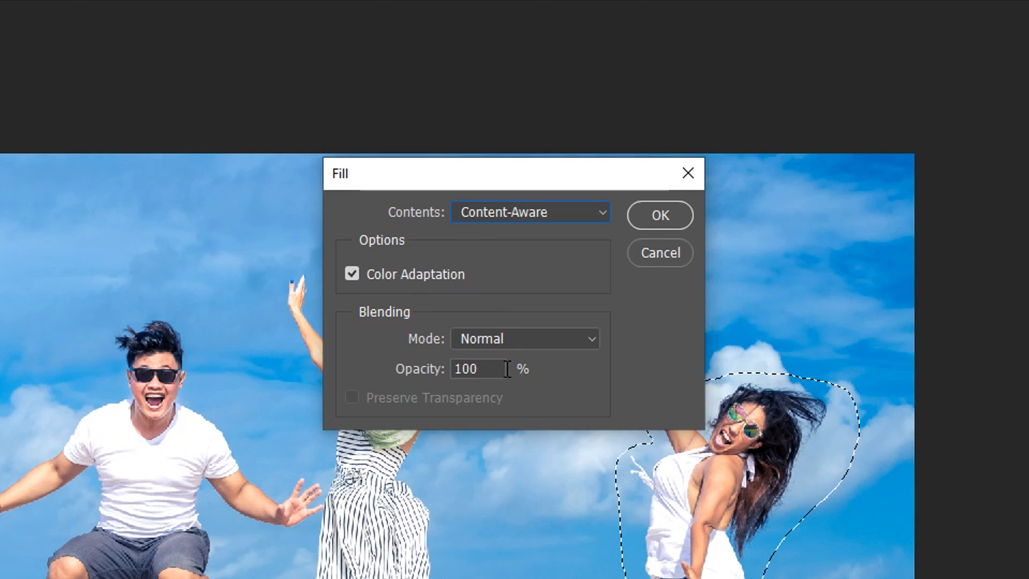
pyautogui.click(660, 214)
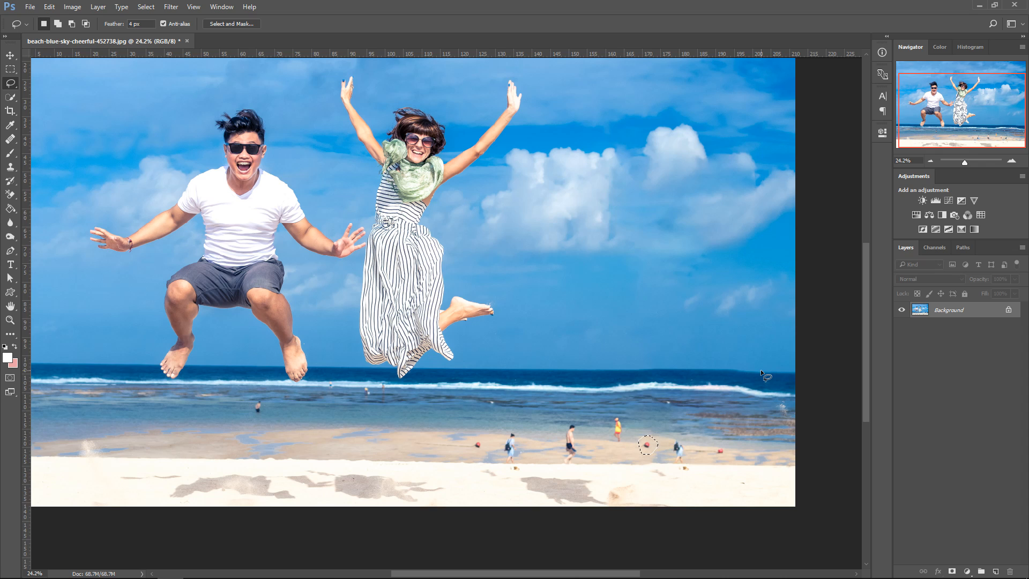
# Content-Aware fill the small red spot on the sand, then clear the selection.
pyautogui.press('Shift+F5')
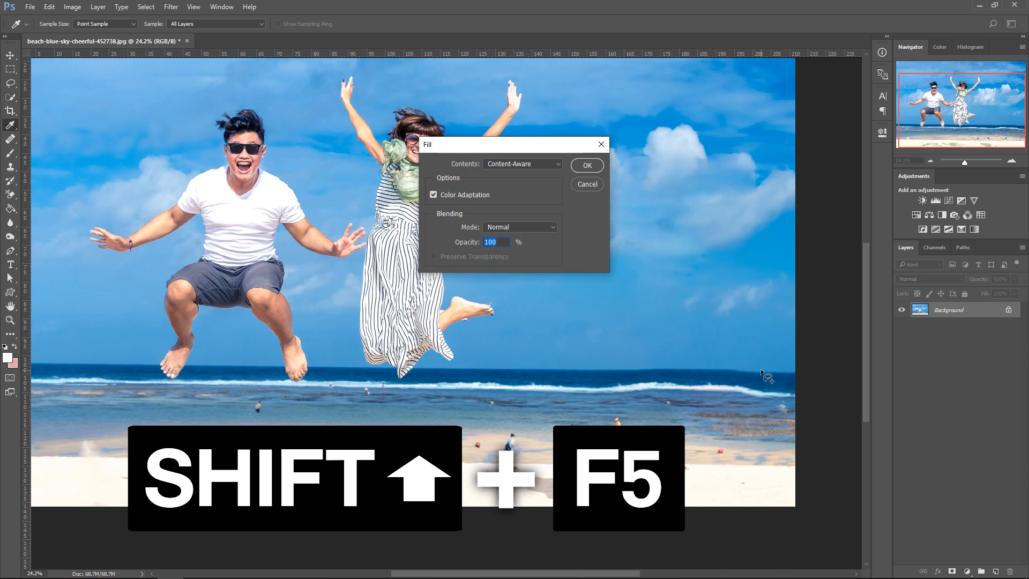
pyautogui.click(587, 165)
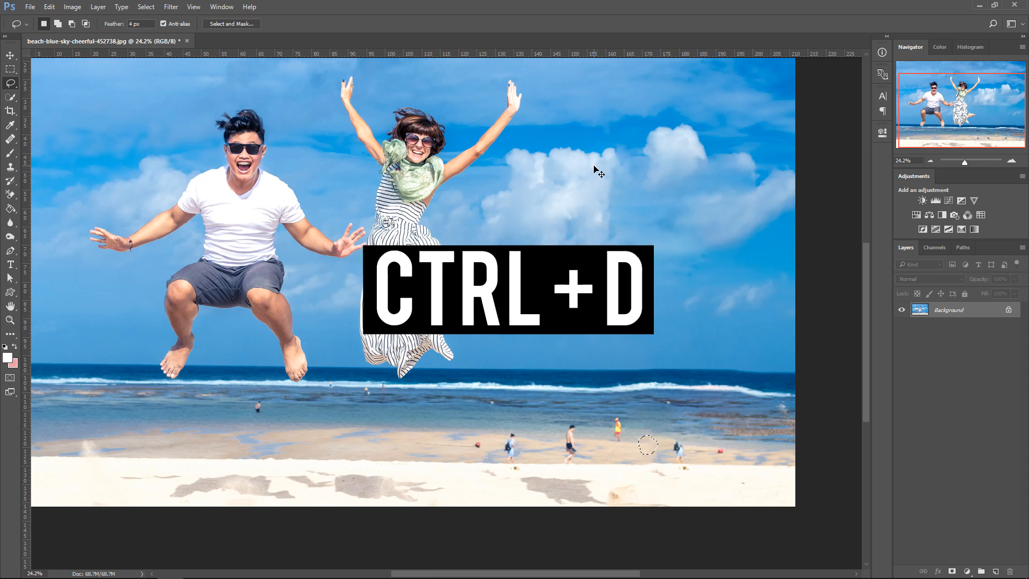
pyautogui.press('ctrl+d')
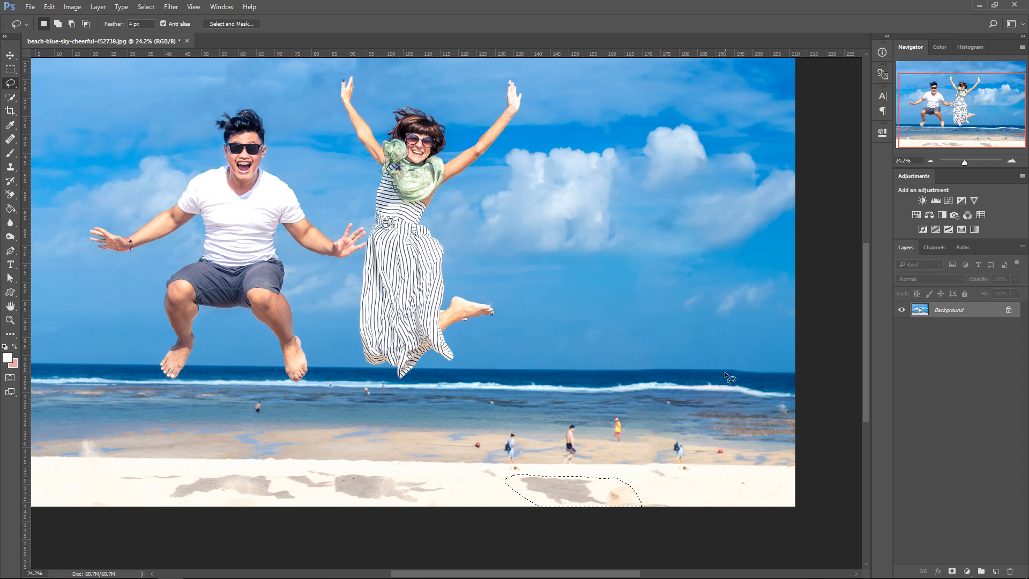
# Content-Aware fill the leftover shadow patch on the sand and deselect it.
pyautogui.press('Shift+F5')
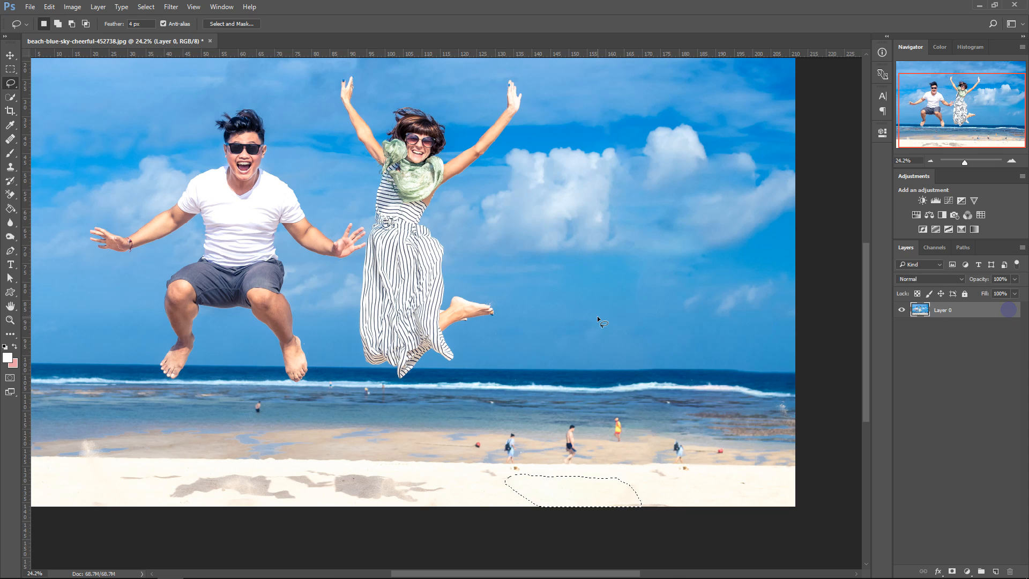
pyautogui.press('Ctrl+D')
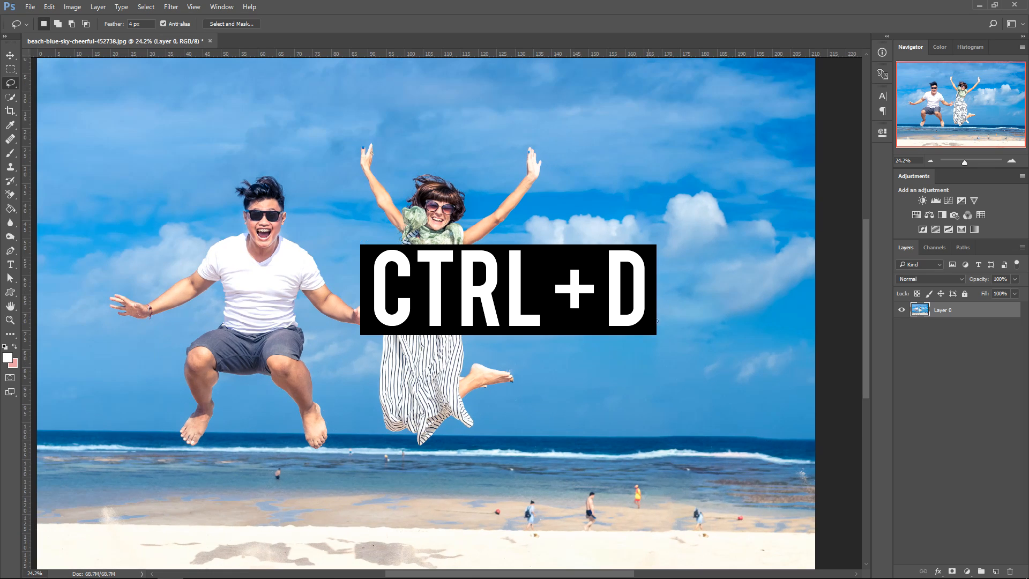
pyautogui.press('Ctrl+D')
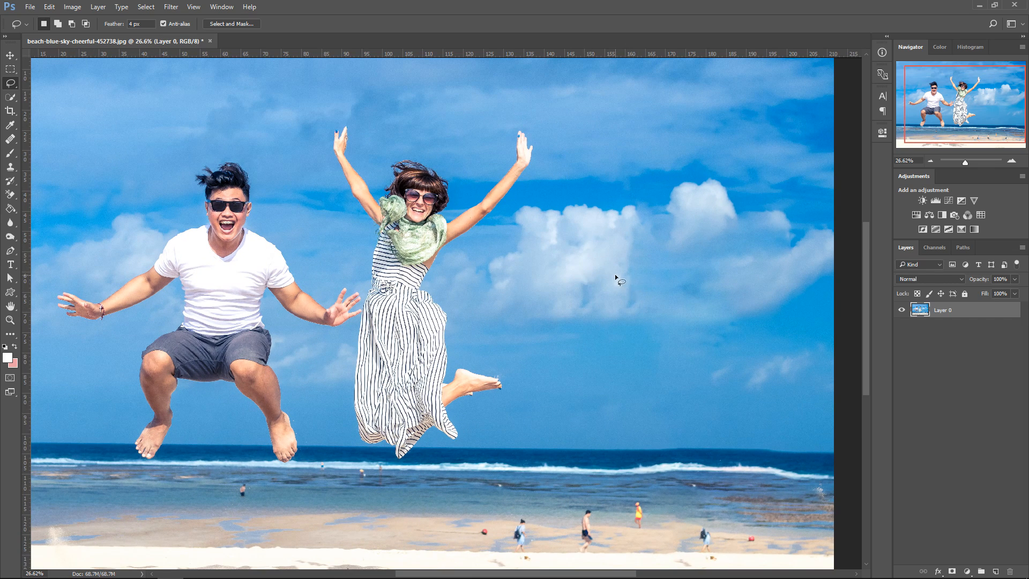
pyautogui.moveTo(602, 284)
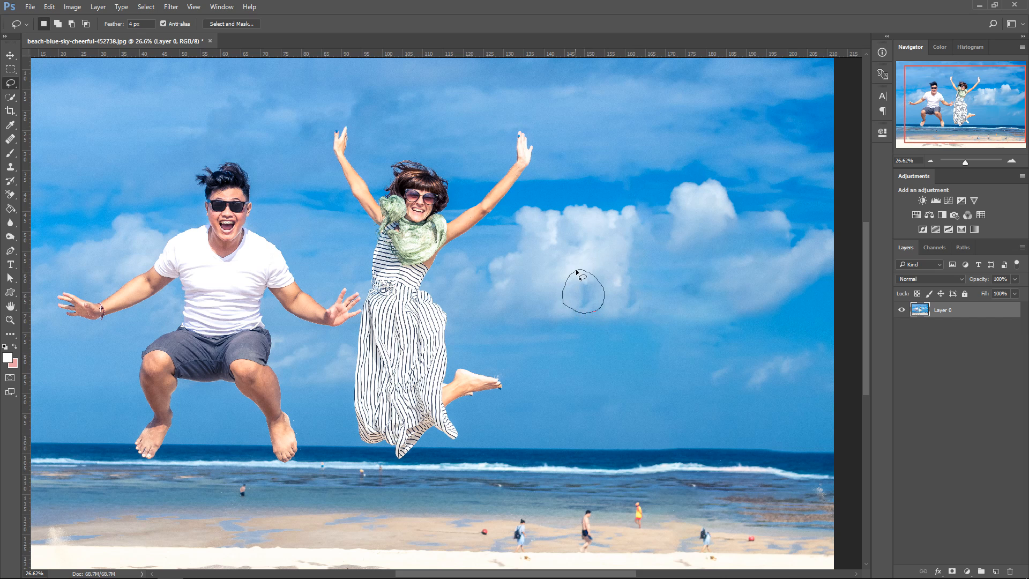
# Content-Aware fill the small round cloud blemish right of the woman in the striped dress.
pyautogui.press('shift+f5')
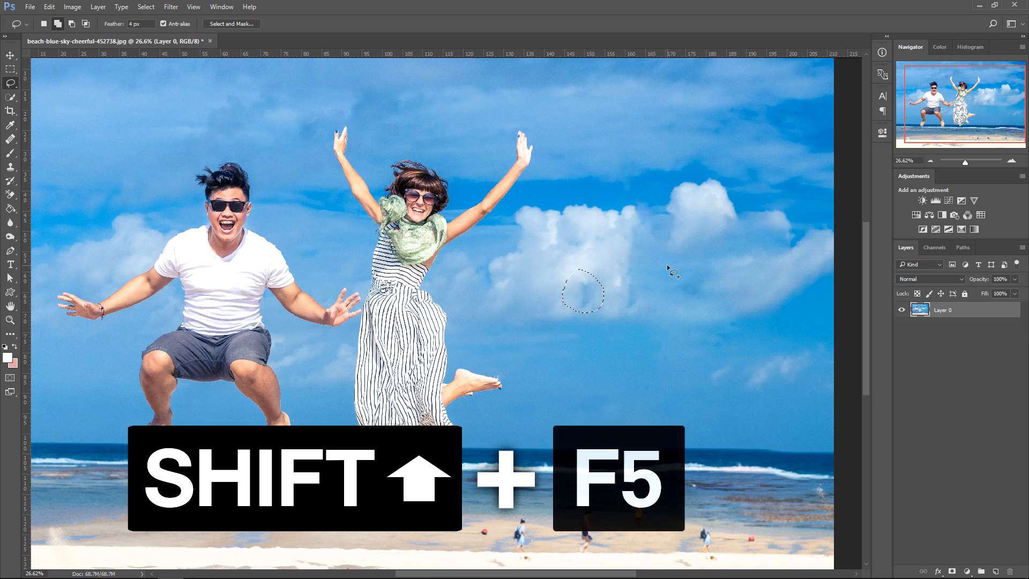
pyautogui.press('shift+f5')
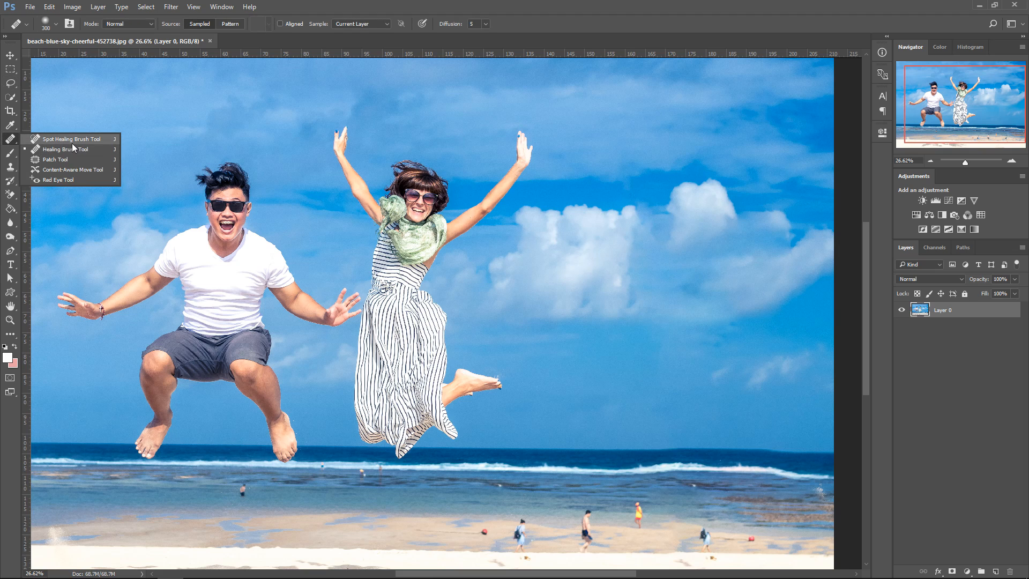
# Paint over cloud artifacts with the Spot Healing Brush, then the Healing Brush using Alt-sampled clean cloud texture.
pyautogui.click(63, 148)
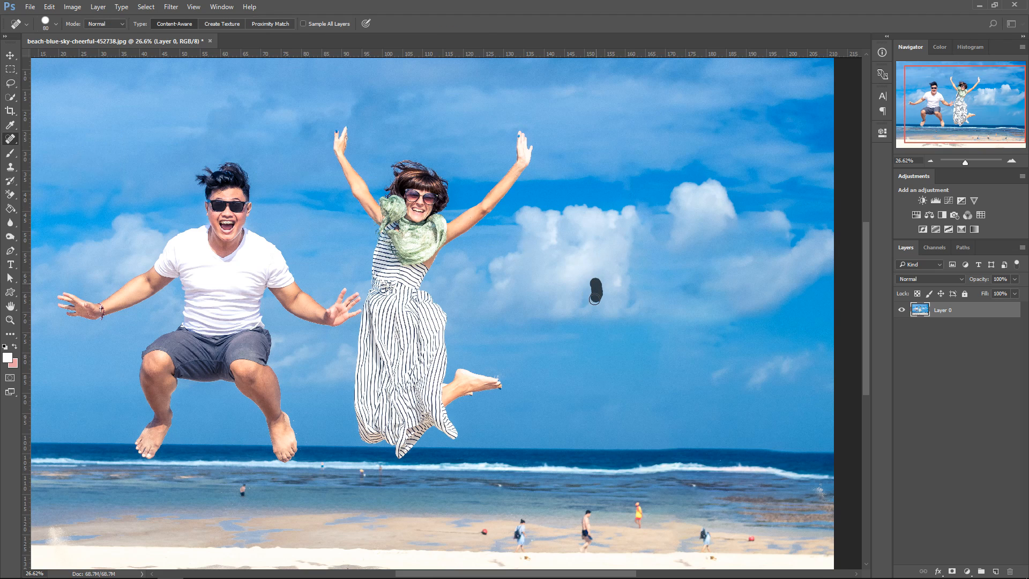
pyautogui.click(599, 291)
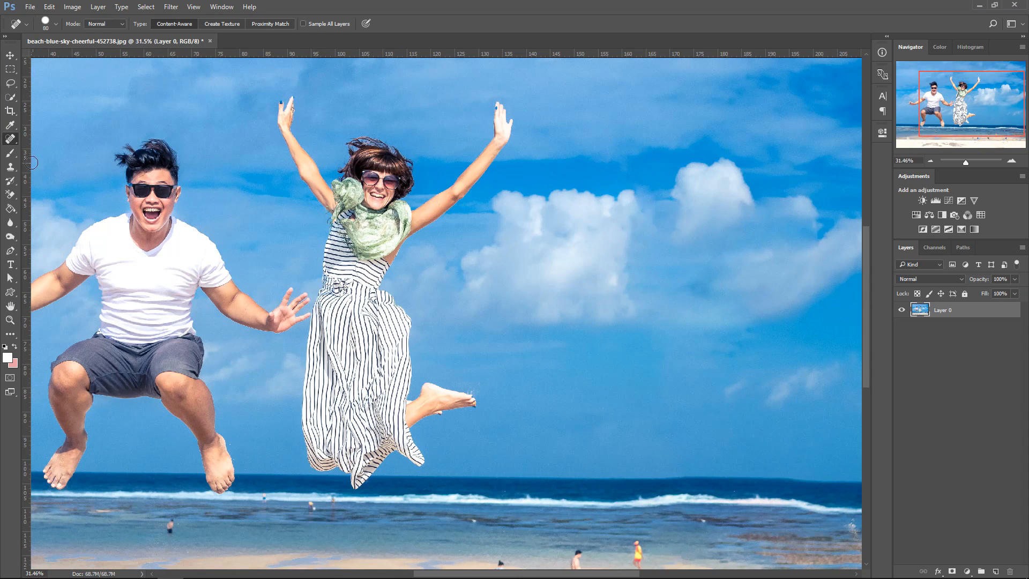
pyautogui.press('Alt')
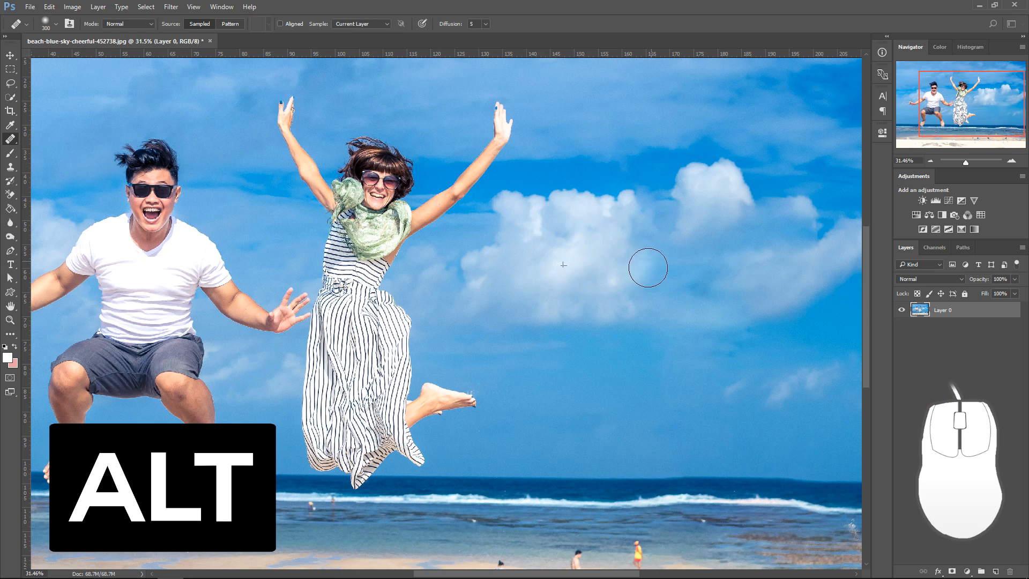
pyautogui.click(594, 281)
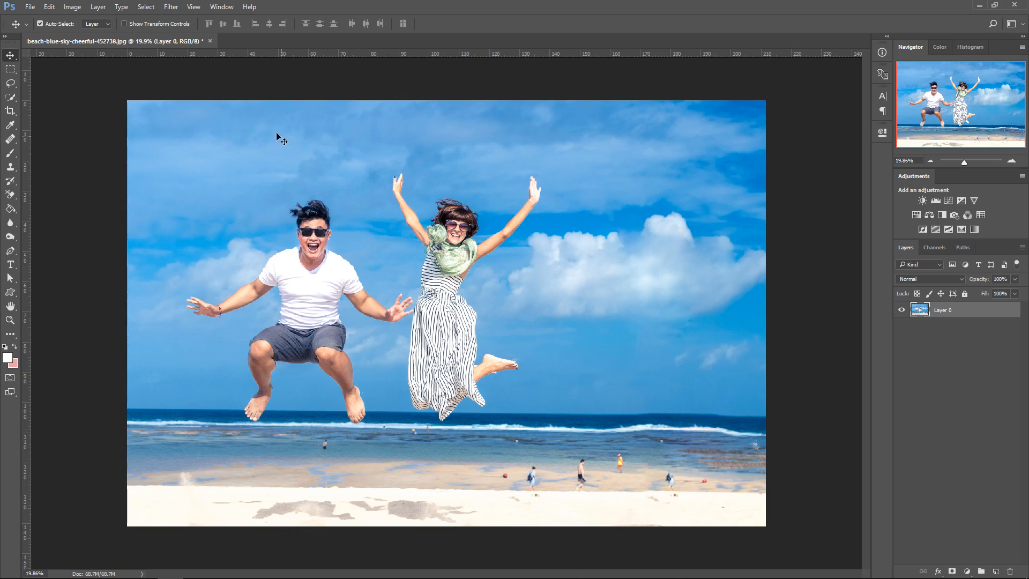
# Show the Edit menu with the Fill command available over the retouched photo.
pyautogui.click(43, 6)
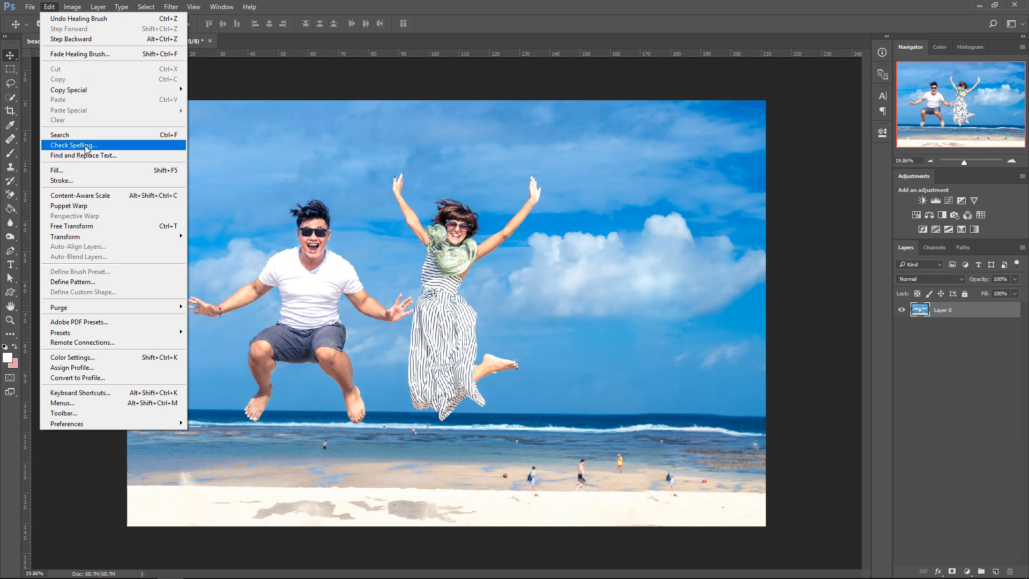
pyautogui.moveTo(80, 171)
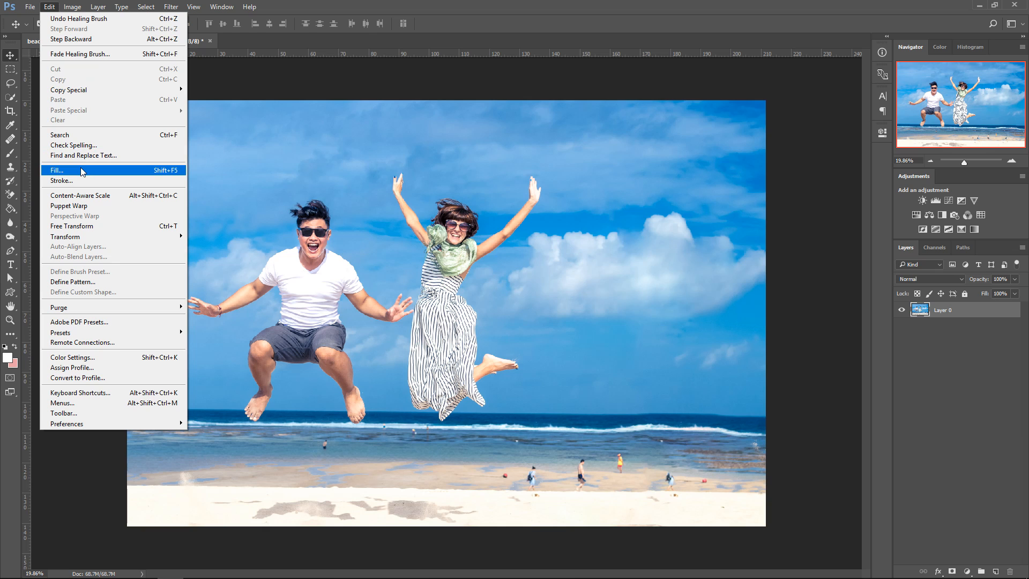